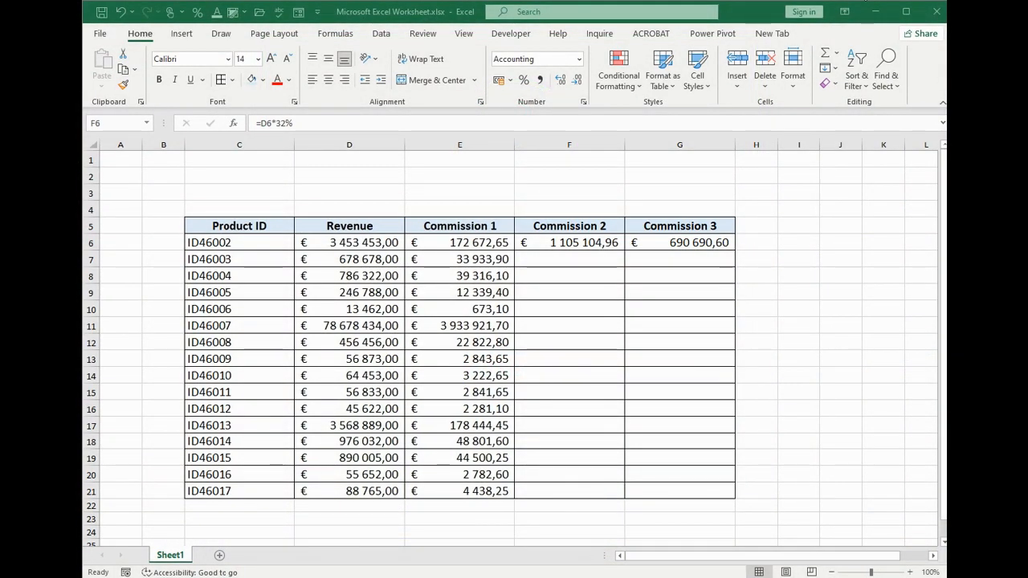
{"action": "mouse_move", "coordinate": [861, 7]}
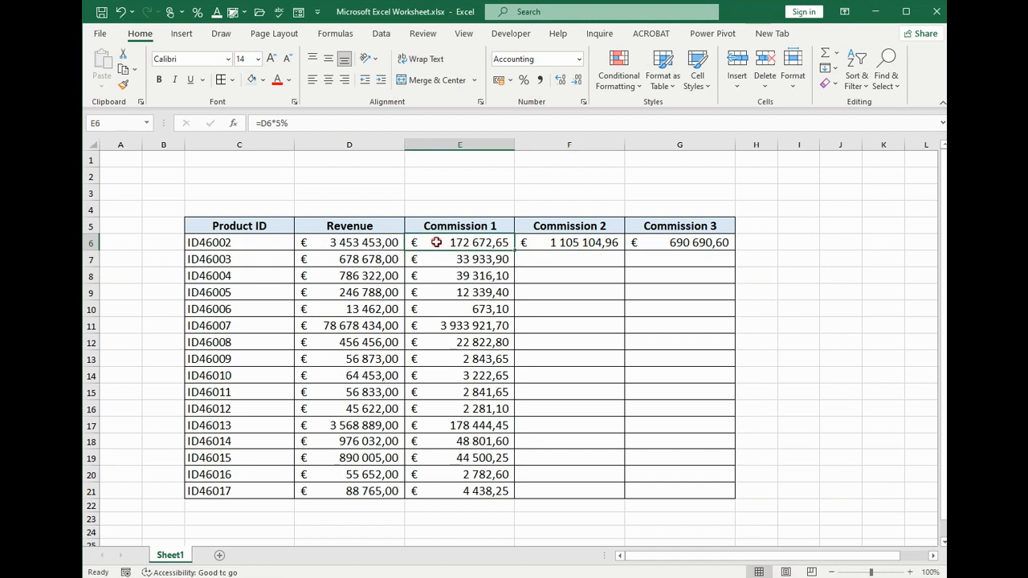
Step: Enter =D6*15% in the first Commission 1 cell and fill it down to row 21
{"action": "double_click", "coordinate": [457, 243]}
{"action": "type", "text": "1"}
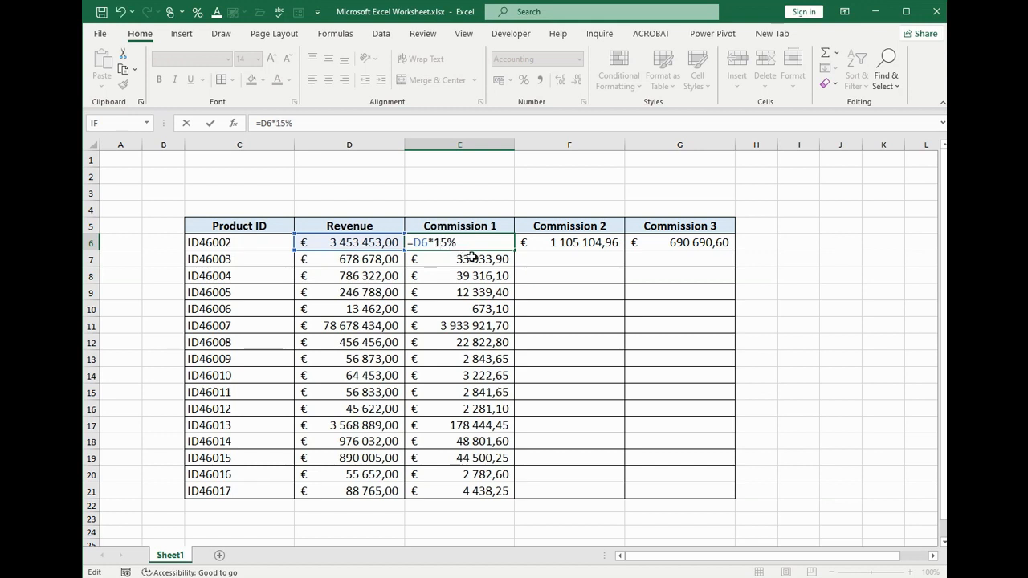
{"action": "type", "text": "=D7*5%"}
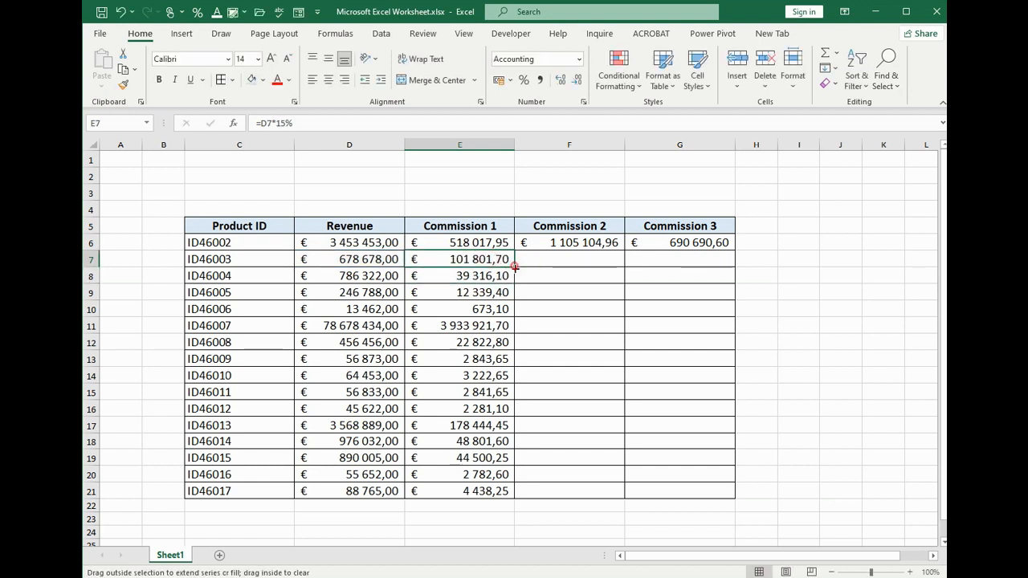
{"action": "left_click_drag", "start_coordinate": [513, 259], "coordinate": [512, 490]}
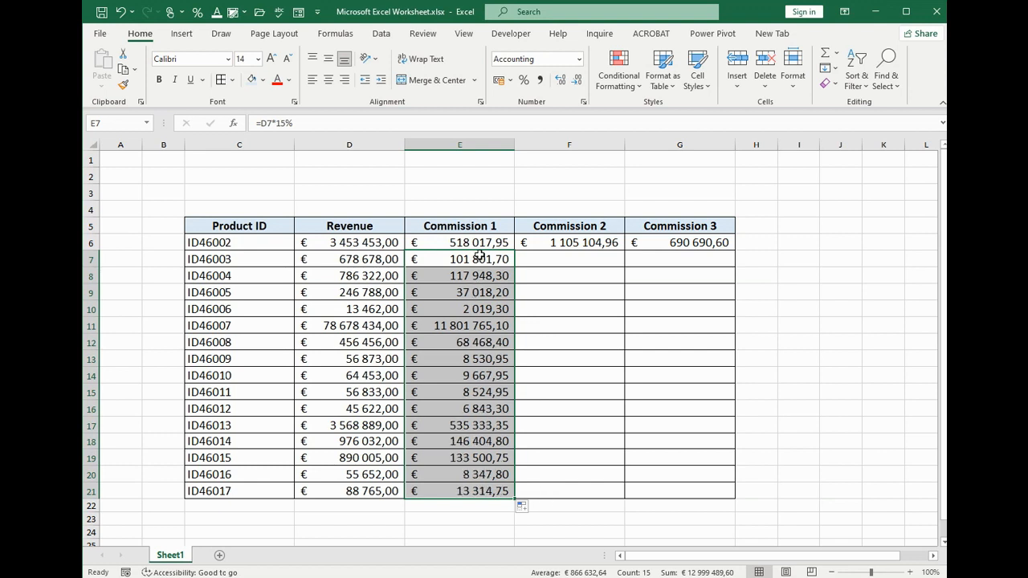
{"action": "left_click", "coordinate": [458, 242]}
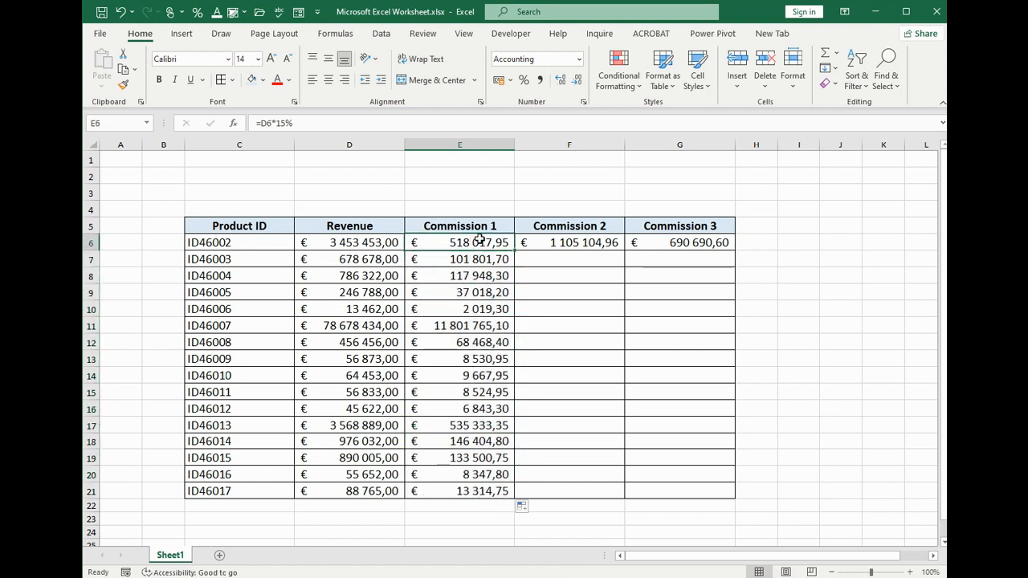
{"action": "double_click", "coordinate": [459, 242]}
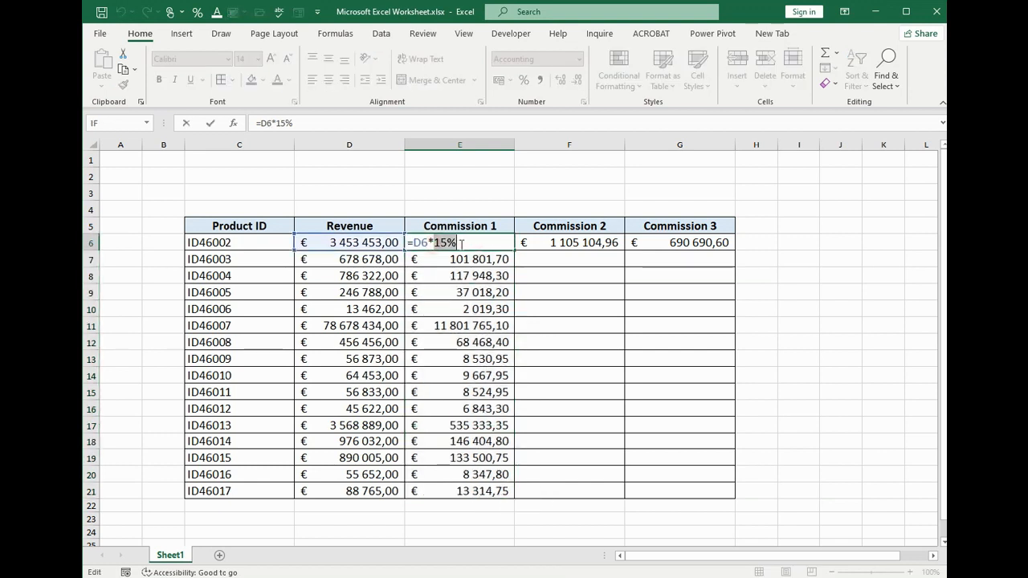
{"action": "left_click", "coordinate": [458, 259]}
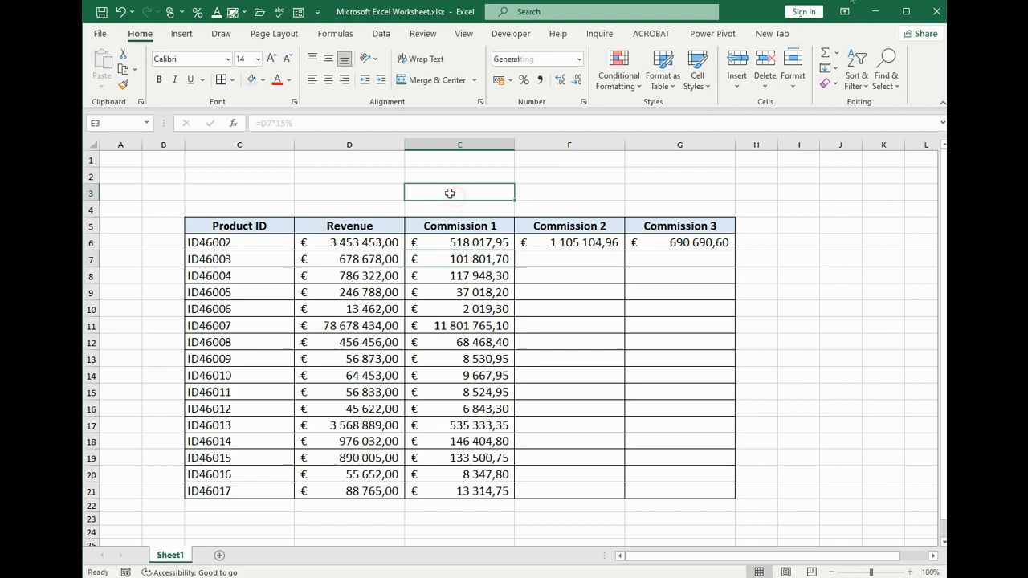
Step: Type a 'Commission' label in E3 with a 15% rate beside it in F3
{"action": "type", "text": "Commission"}
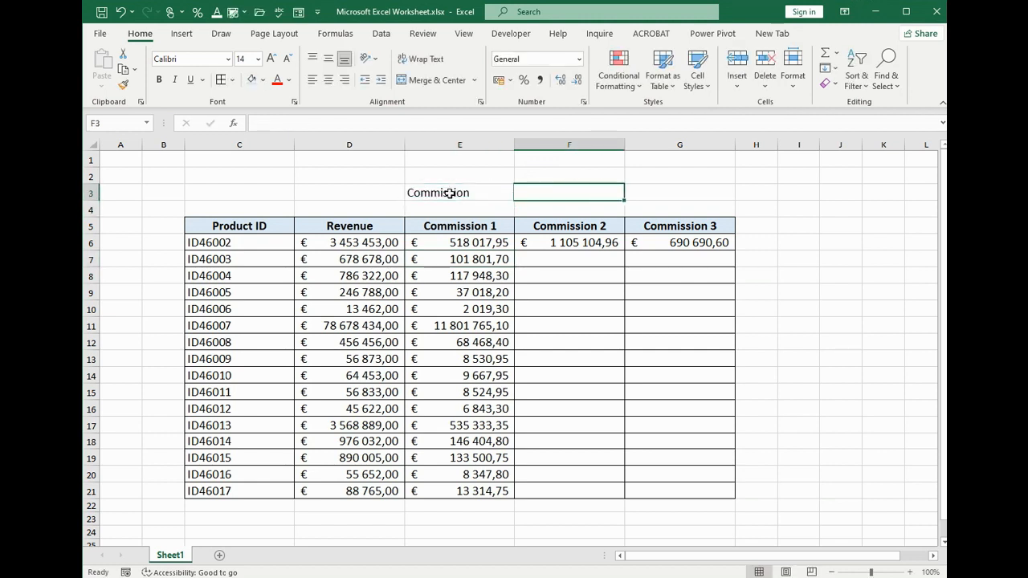
{"action": "type", "text": "15%"}
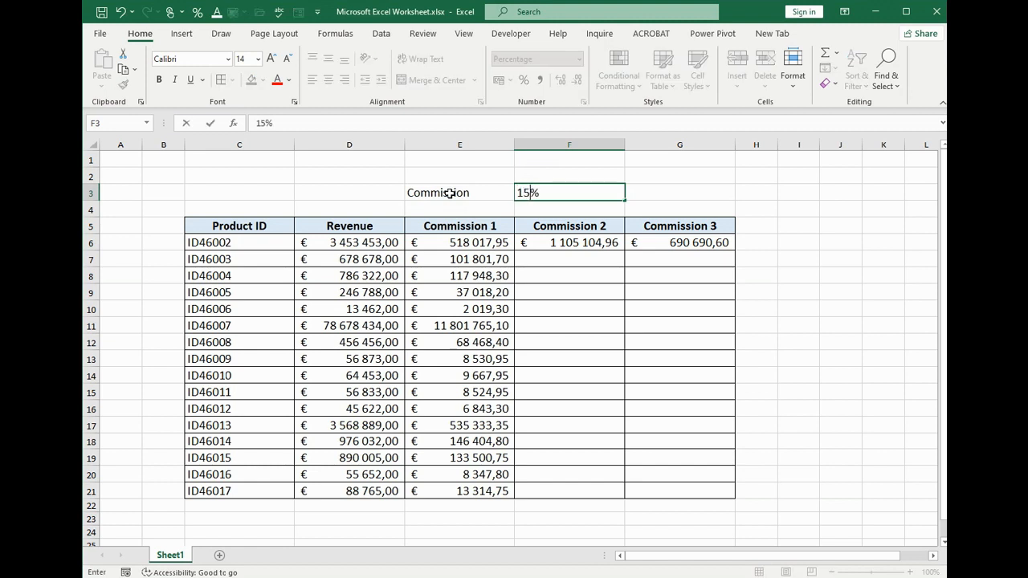
{"action": "key", "text": "Enter"}
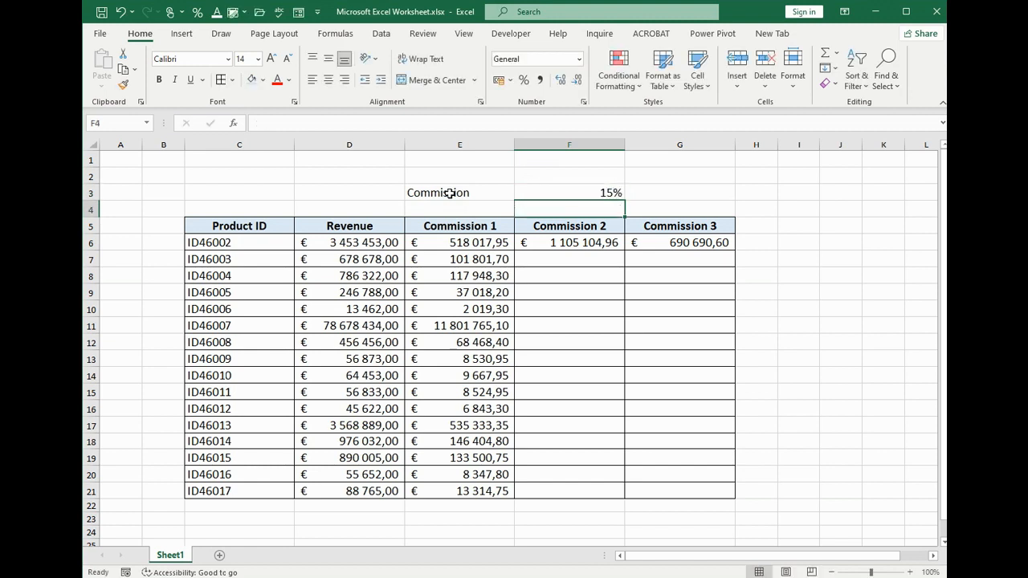
{"action": "double_click", "coordinate": [458, 243]}
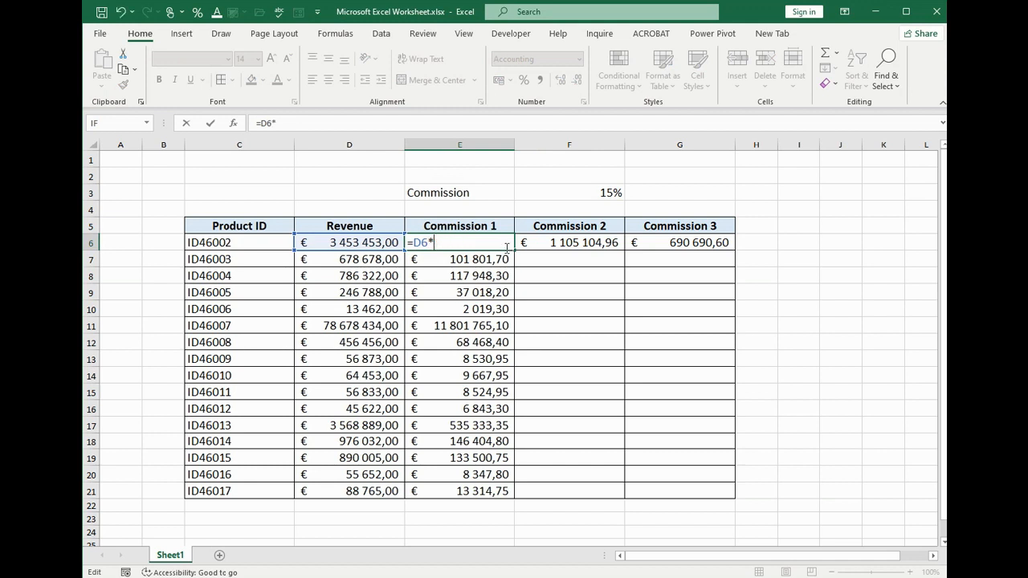
Step: Change E6 to =D6*$F$3, fill it down, and confirm row 7 still uses $F$3
{"action": "left_click", "coordinate": [568, 192]}
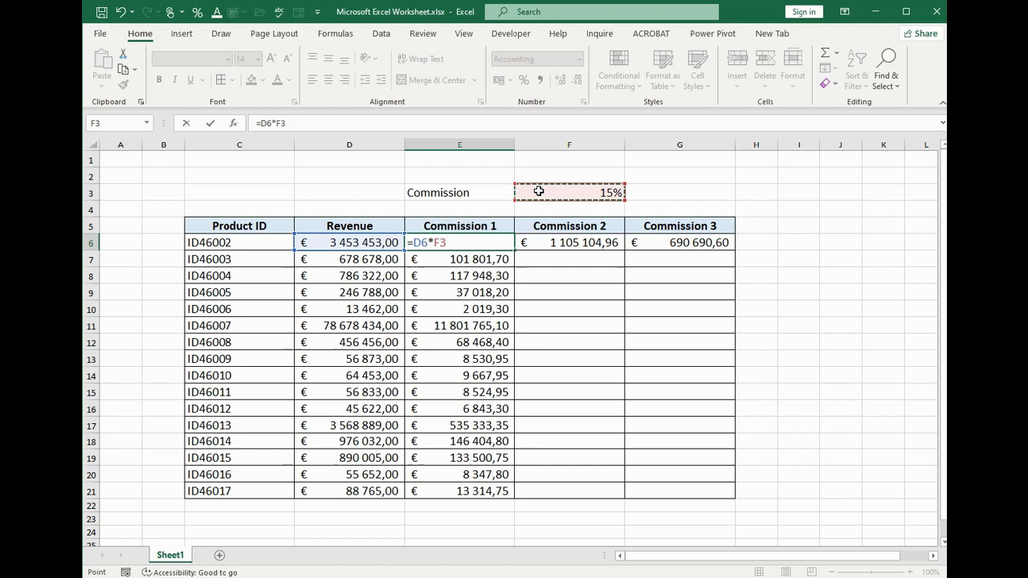
{"action": "key", "text": "F4"}
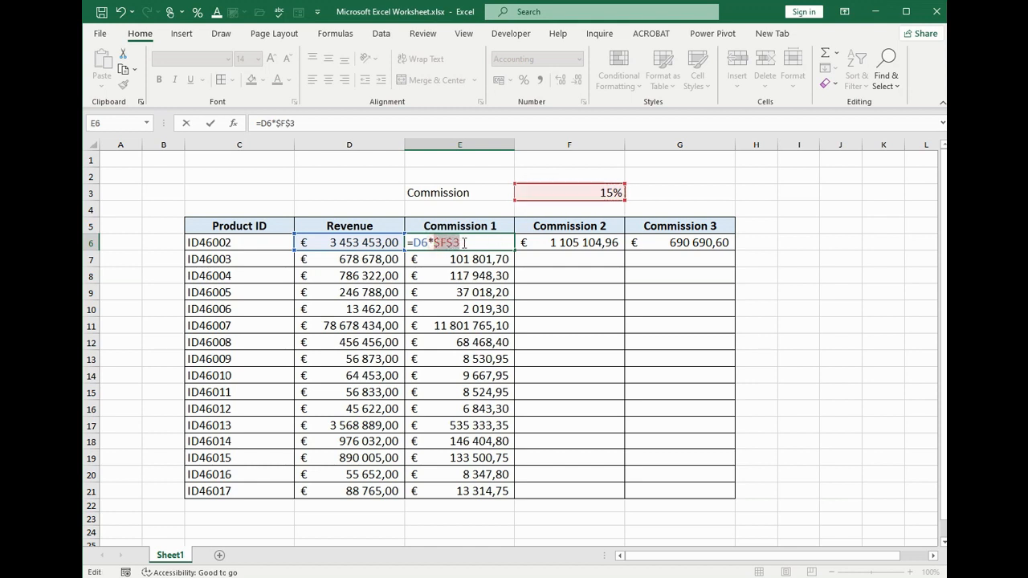
{"action": "mouse_move", "coordinate": [561, 191]}
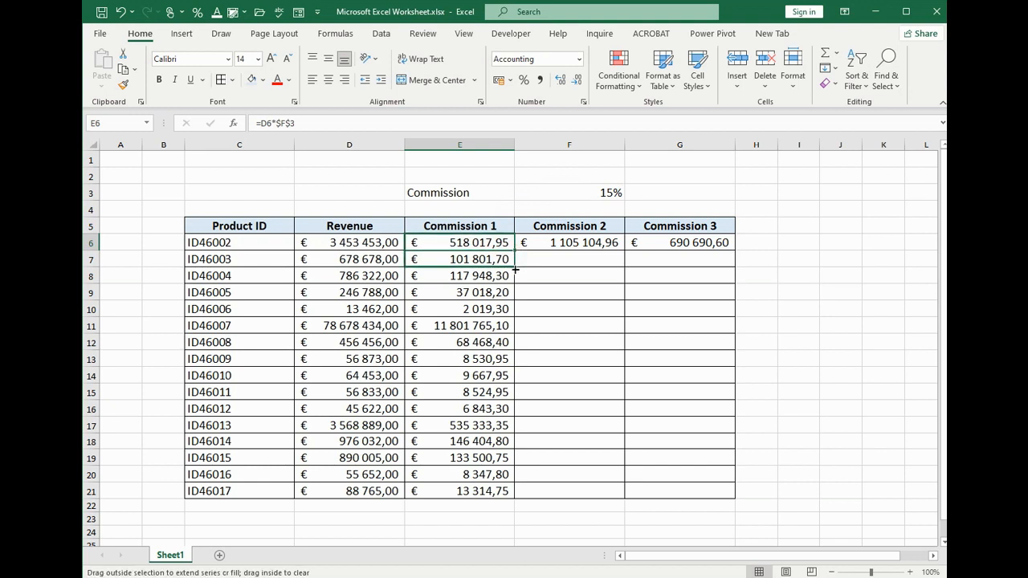
{"action": "double_click", "coordinate": [458, 259]}
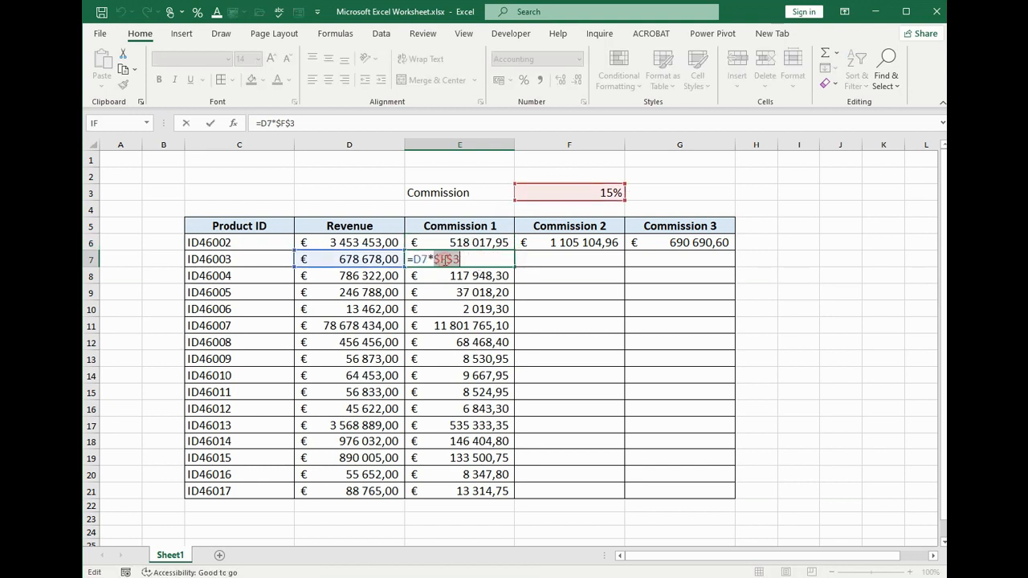
{"action": "mouse_move", "coordinate": [323, 259]}
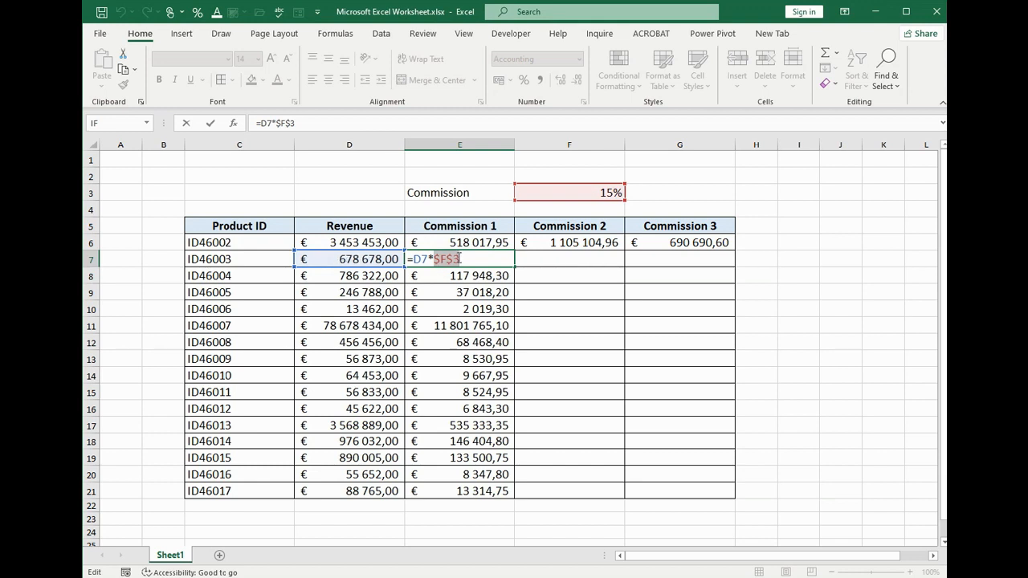
{"action": "key", "text": "Enter"}
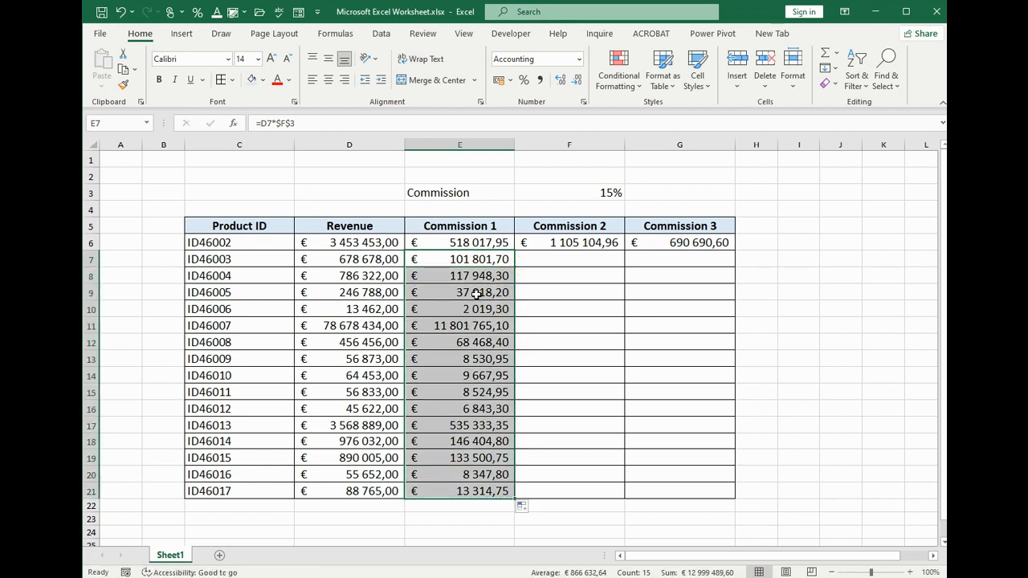
{"action": "left_click", "coordinate": [460, 292]}
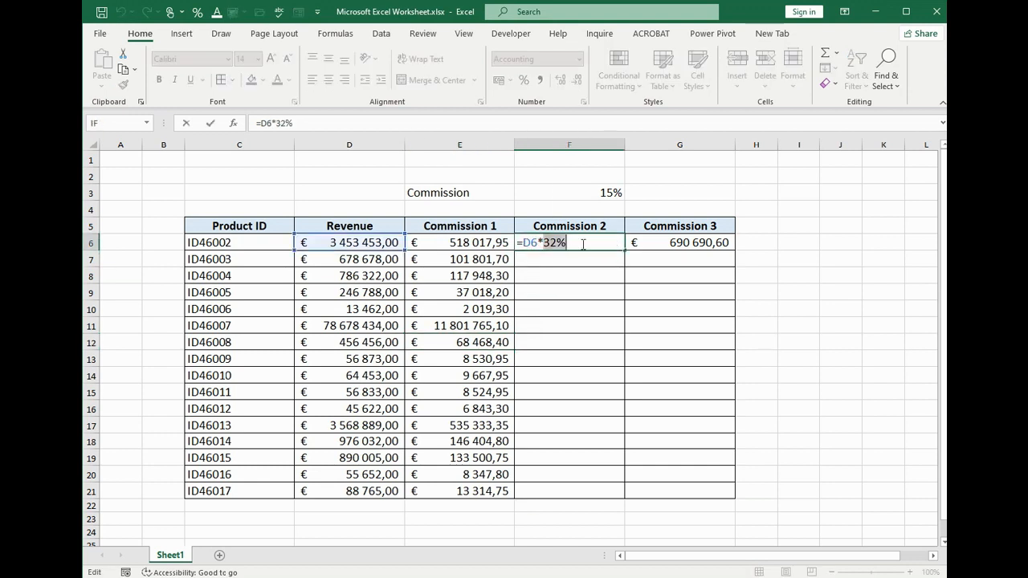
Step: Copy the Commission 1 formulas into columns F and G for rows 6 to 21
{"action": "key", "text": "Backspace"}
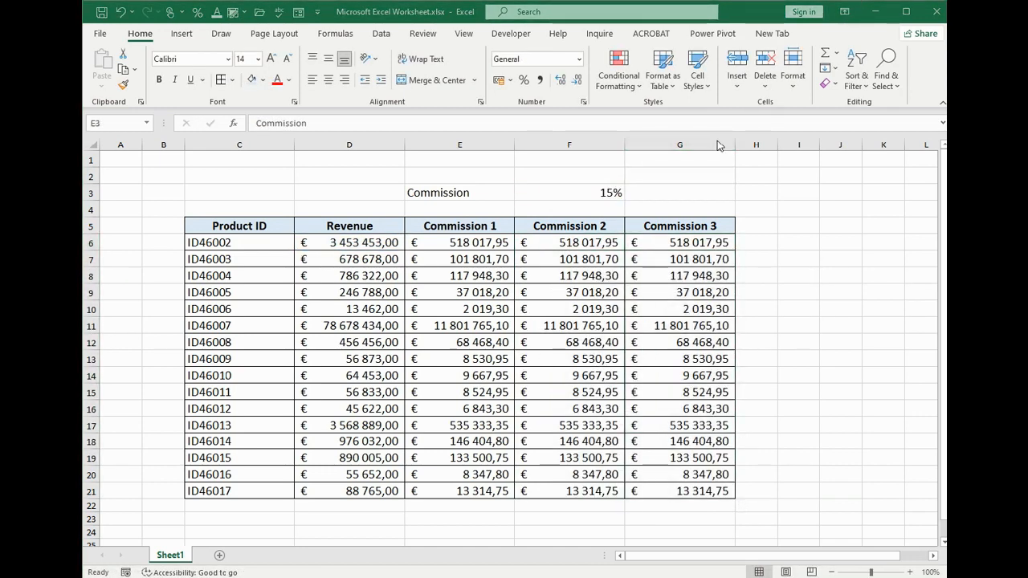
{"action": "left_click", "coordinate": [460, 192]}
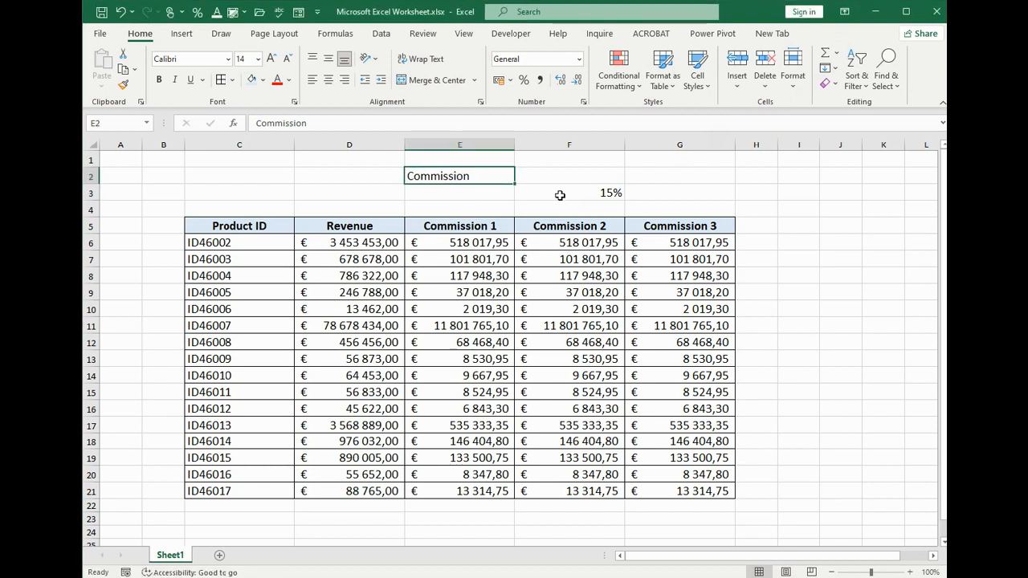
Step: Enter 20% in F3 and 30% in G3 as the second and third rates
{"action": "left_click", "coordinate": [458, 192]}
{"action": "type", "text": "2"}
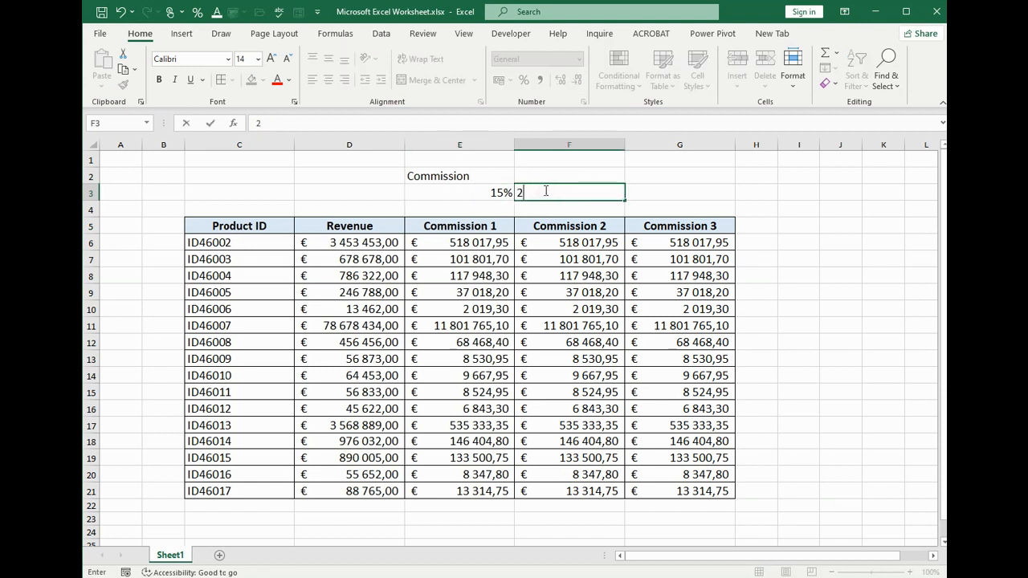
{"action": "type", "text": "0%"}
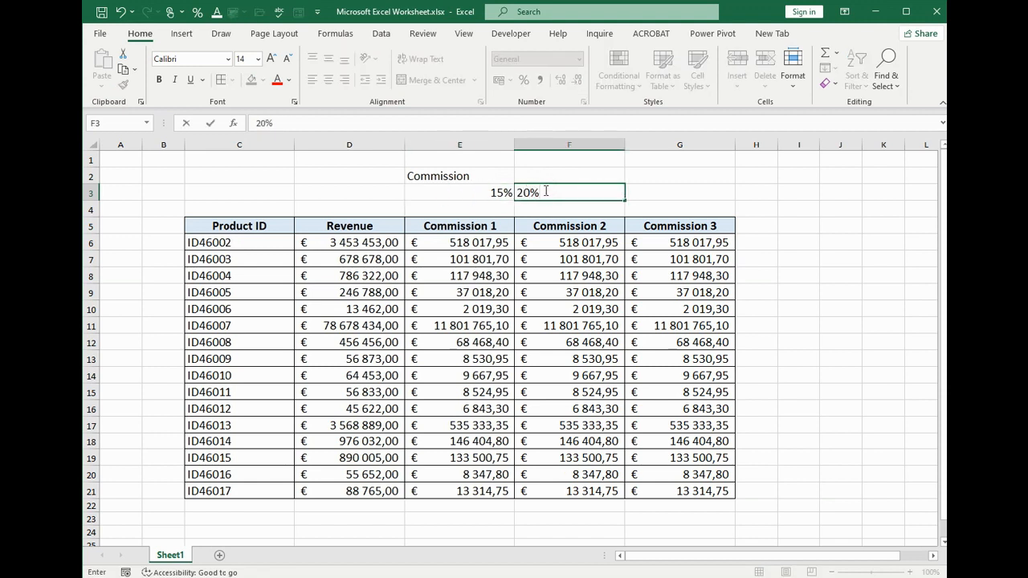
{"action": "type", "text": "3"}
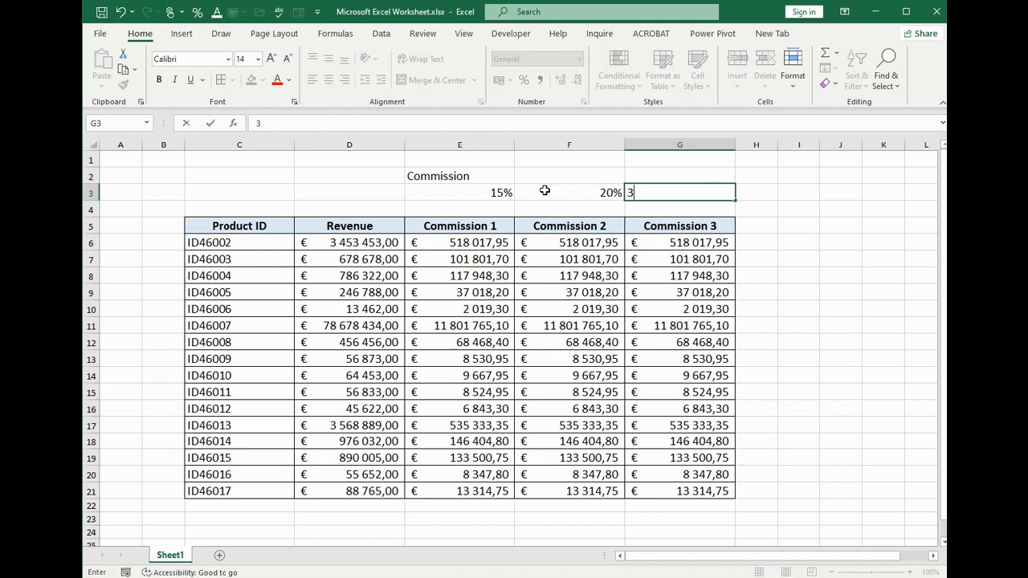
{"action": "type", "text": "0%"}
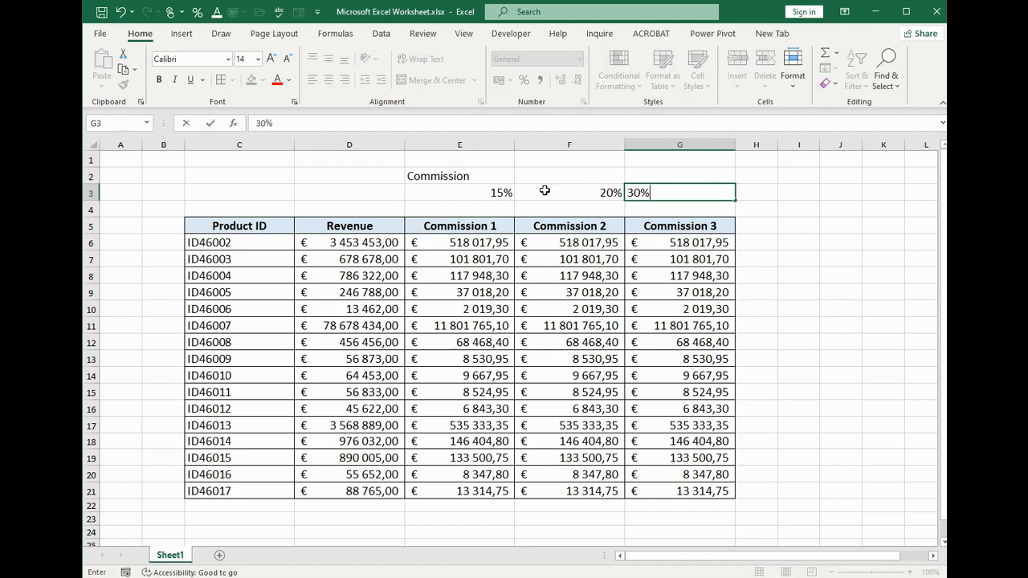
{"action": "key", "text": "Enter"}
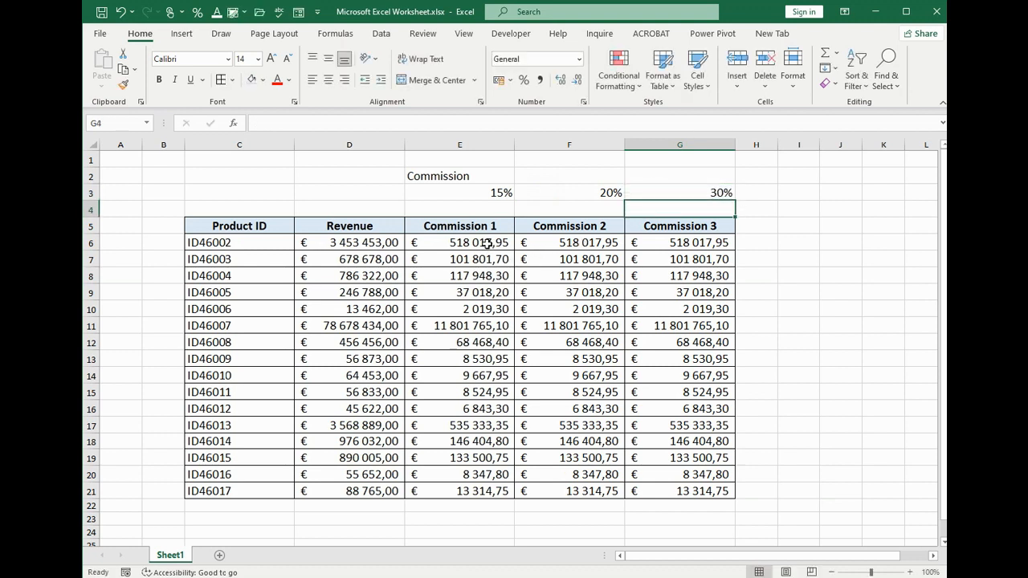
{"action": "double_click", "coordinate": [459, 242]}
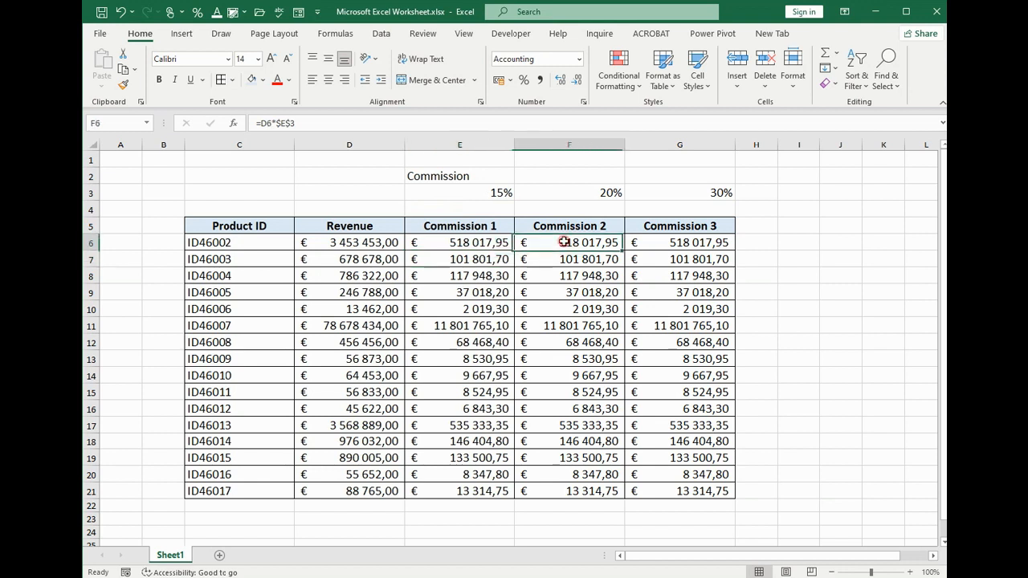
Step: Rewrite F6 to multiply Revenue by the absolute 20% rate cell $F$3
{"action": "double_click", "coordinate": [569, 242]}
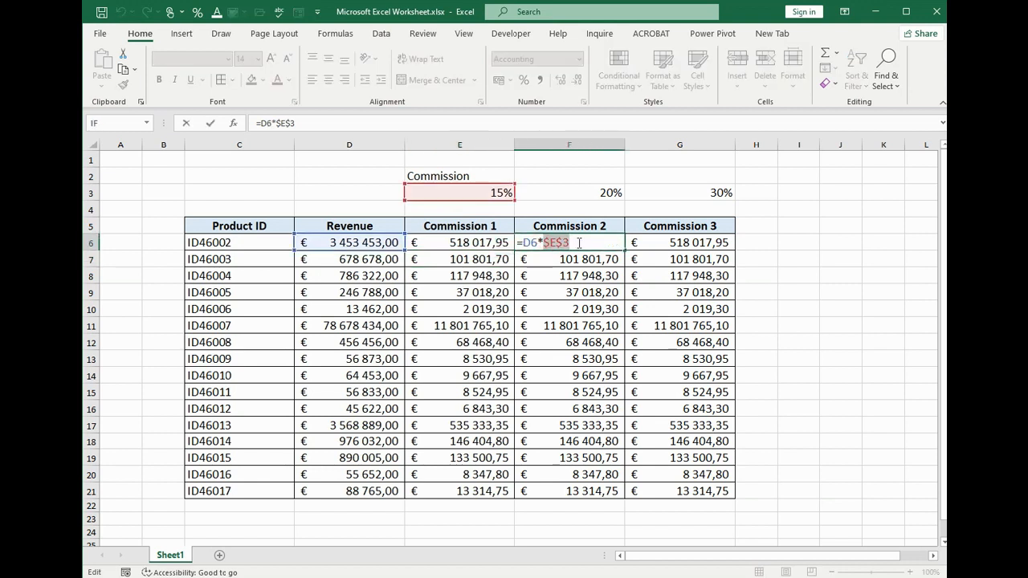
{"action": "left_click", "coordinate": [569, 192]}
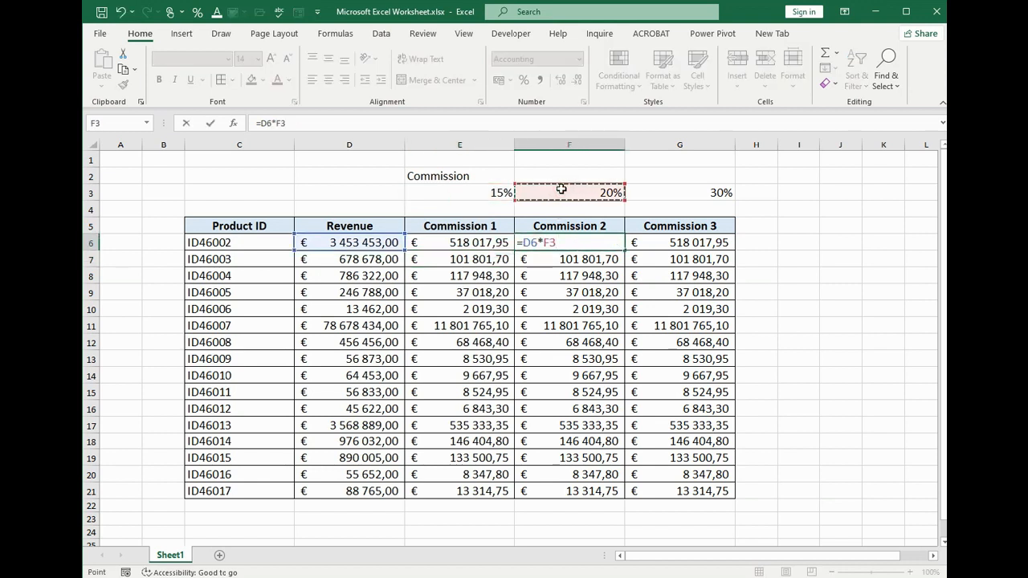
{"action": "key", "text": "F4"}
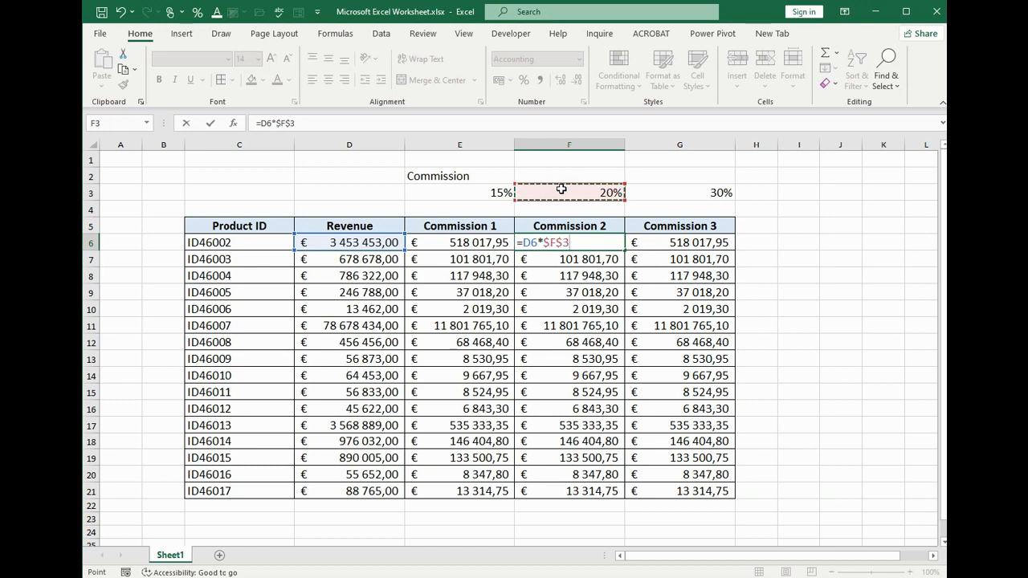
{"action": "key", "text": "Enter"}
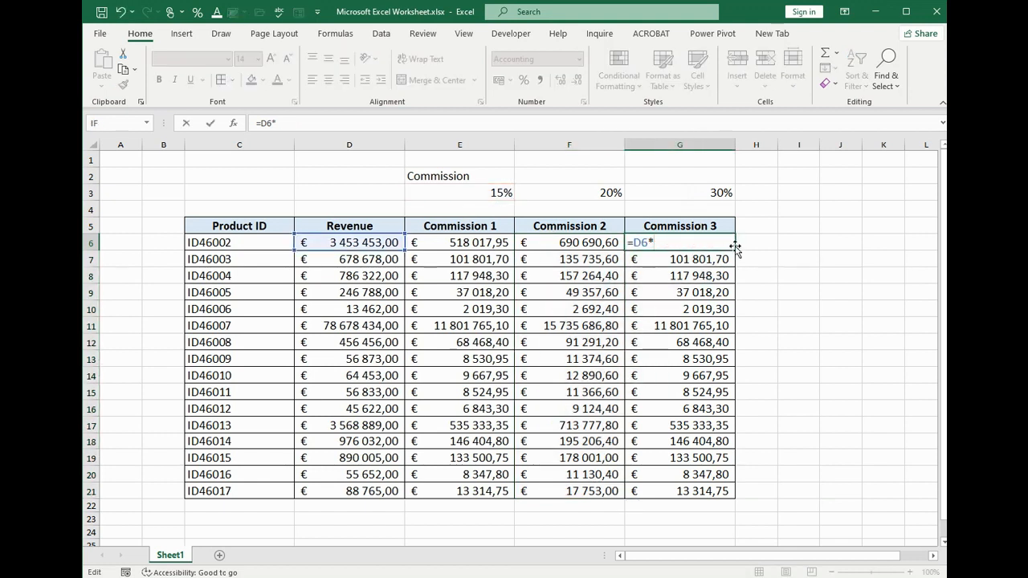
Step: Make G6 use the absolute $G$3 30% rate and fill it down to G21
{"action": "left_click", "coordinate": [691, 193]}
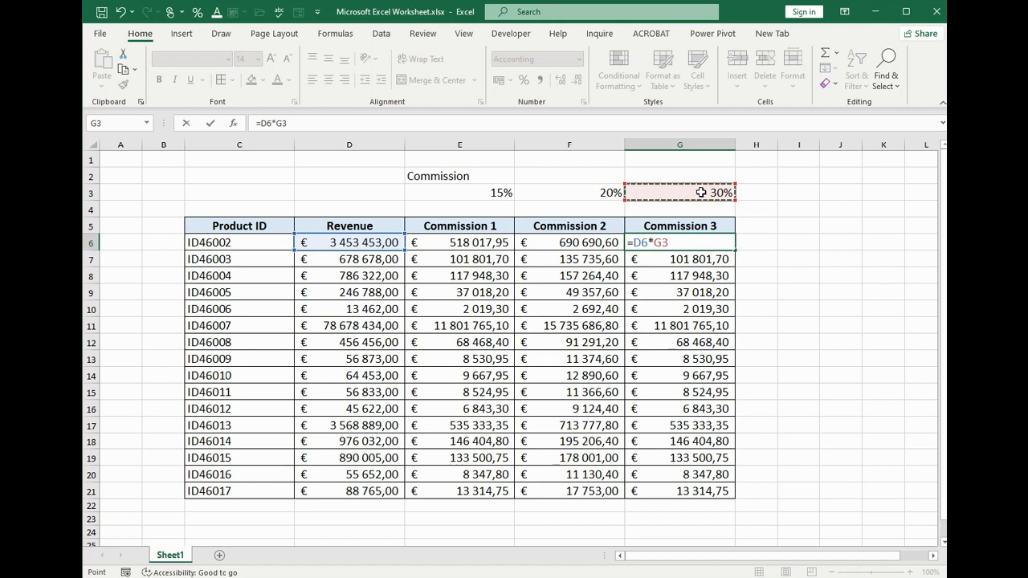
{"action": "key", "text": "F4"}
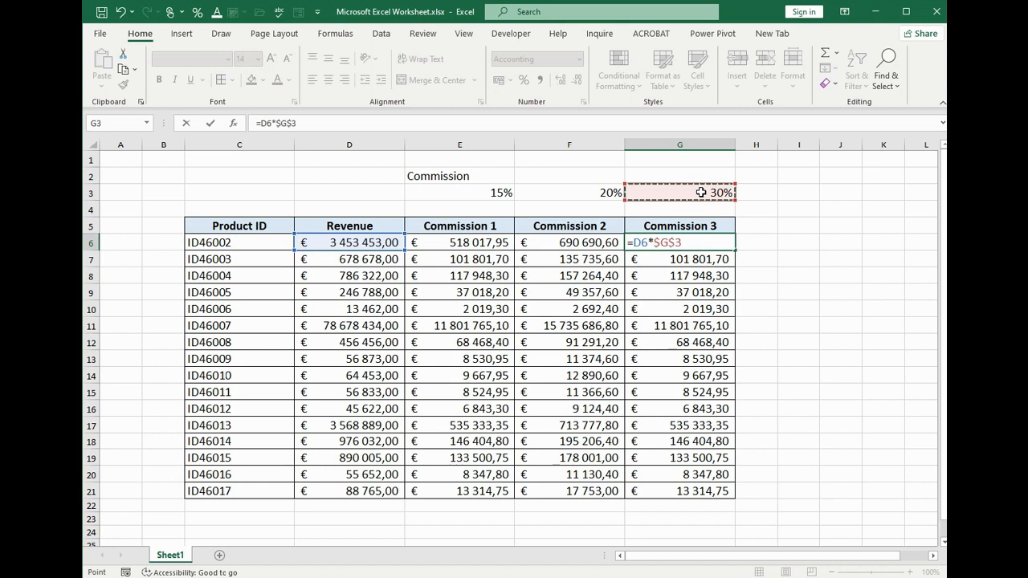
{"action": "key", "text": "Enter"}
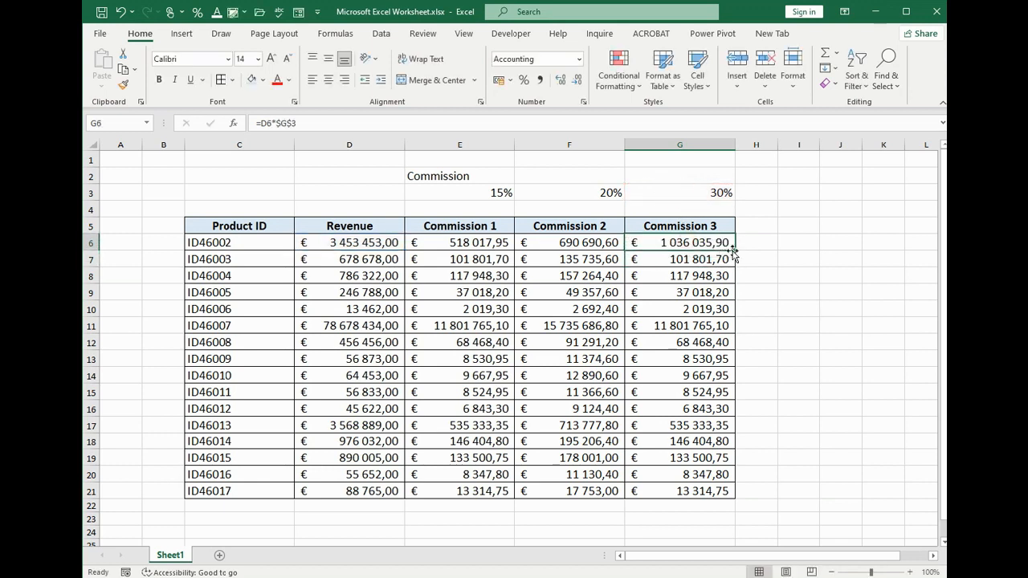
{"action": "left_click_drag", "start_coordinate": [680, 242], "coordinate": [679, 491]}
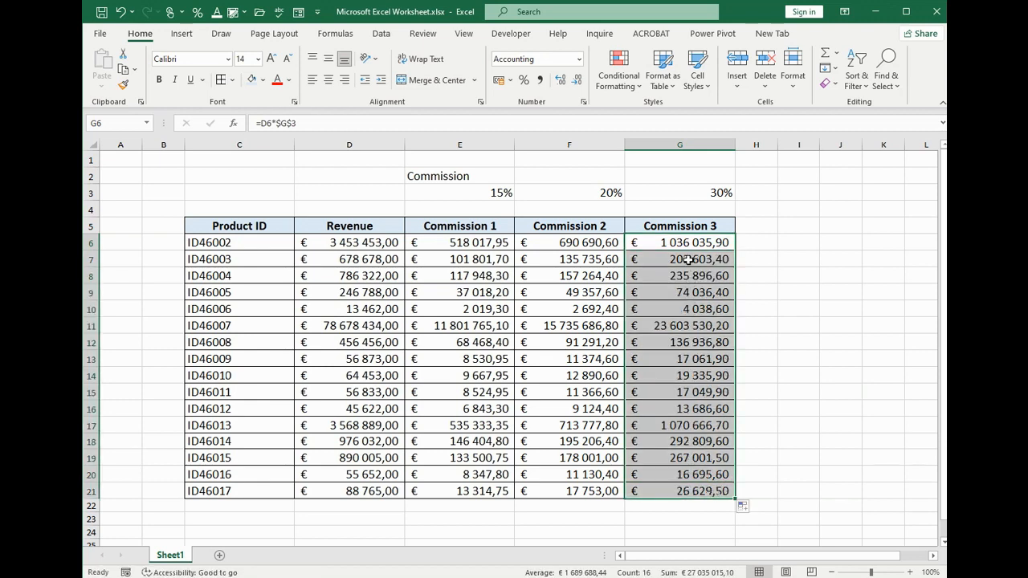
{"action": "double_click", "coordinate": [679, 258]}
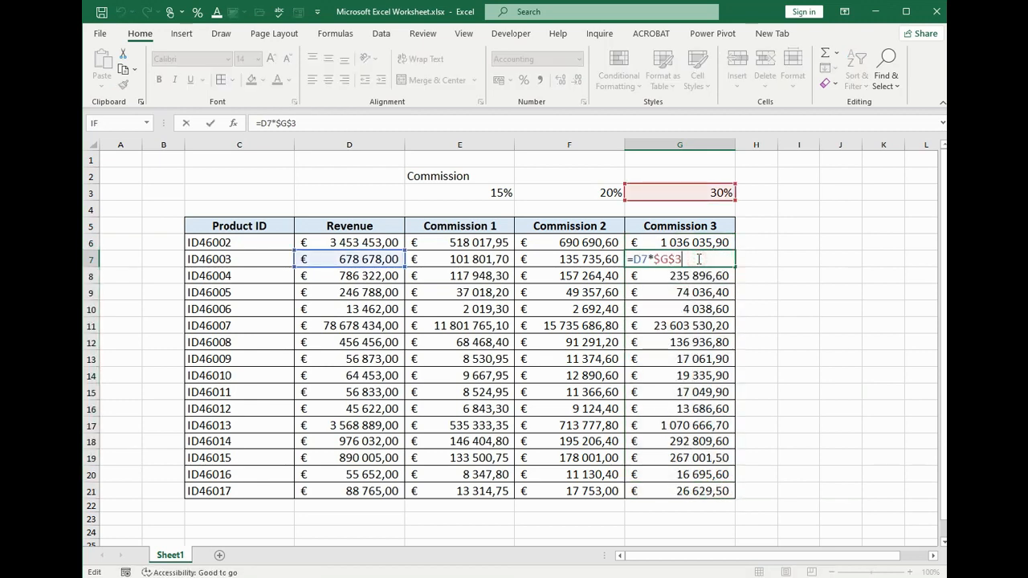
{"action": "key", "text": "Enter"}
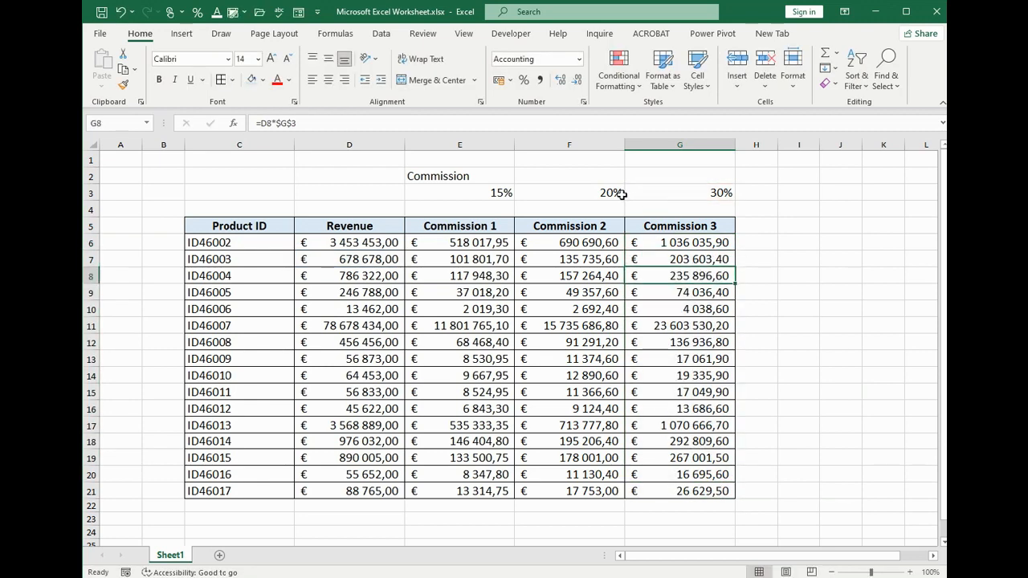
{"action": "type", "text": "25%"}
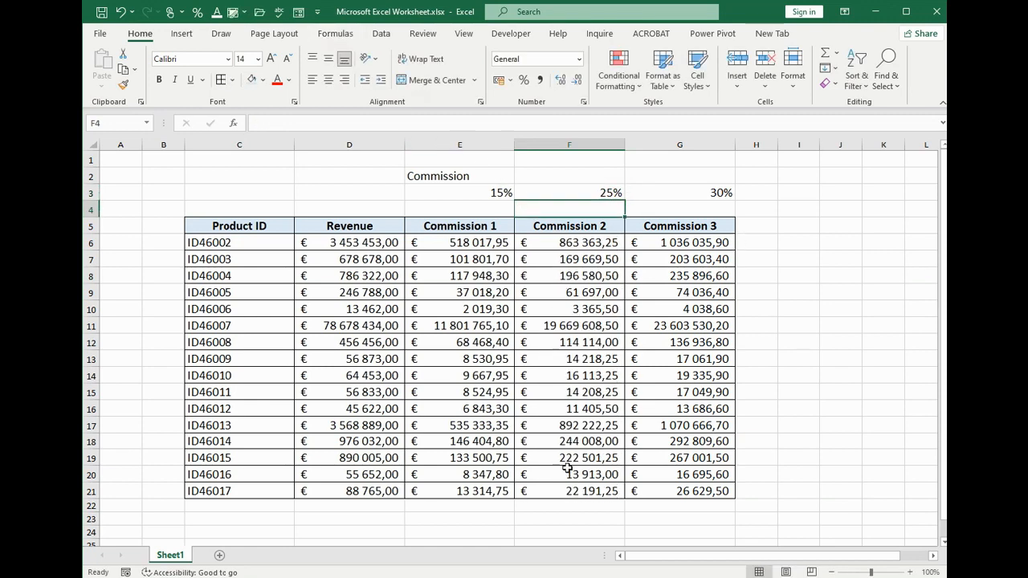
Step: Change the Commission 3 rate in G3 to 35%
{"action": "left_click", "coordinate": [679, 193]}
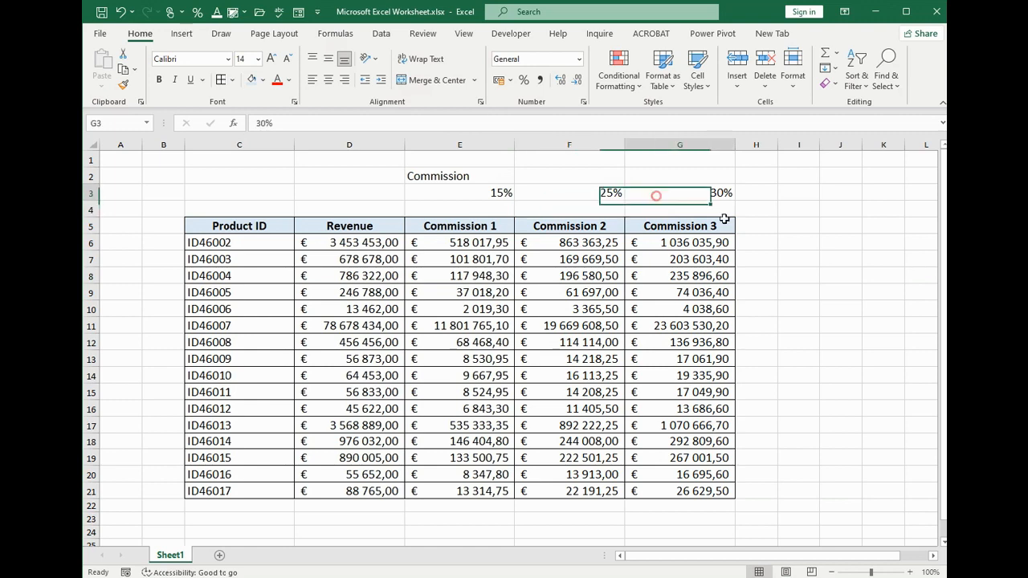
{"action": "type", "text": "35%"}
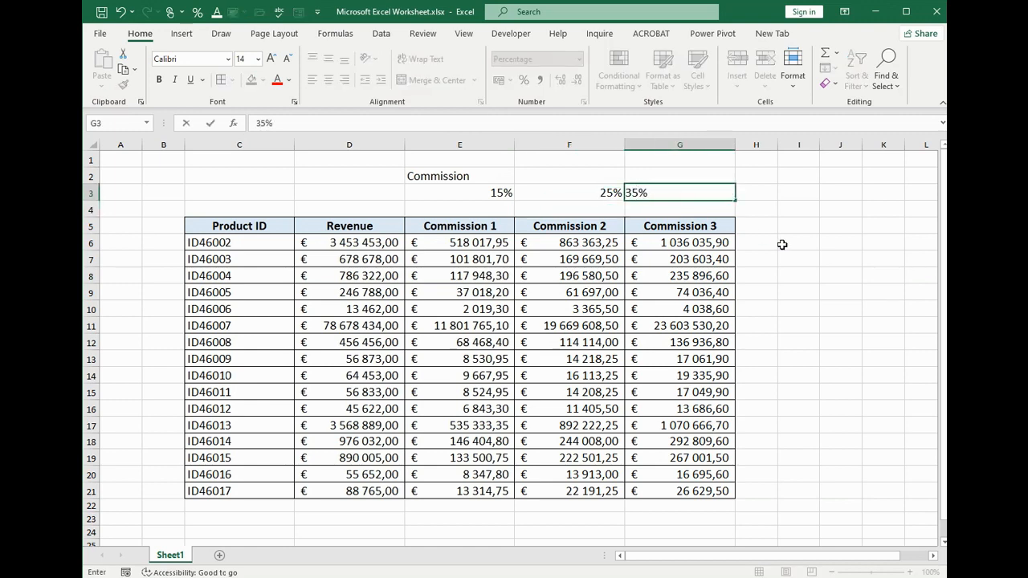